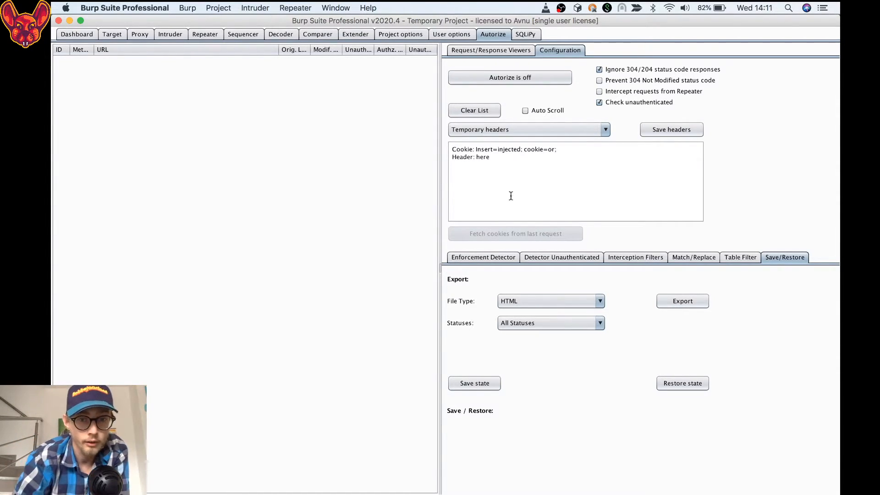
{"action": "mouse_move", "coordinate": [518, 170]}
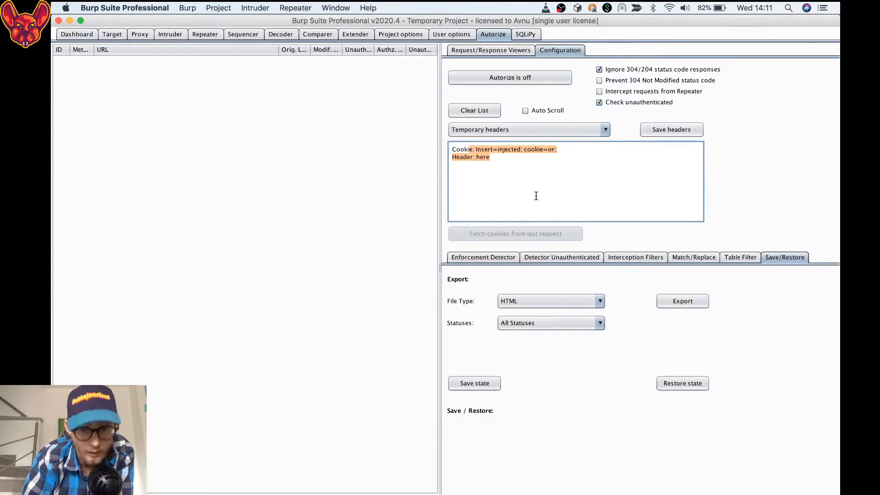
{"action": "mouse_move", "coordinate": [579, 197]}
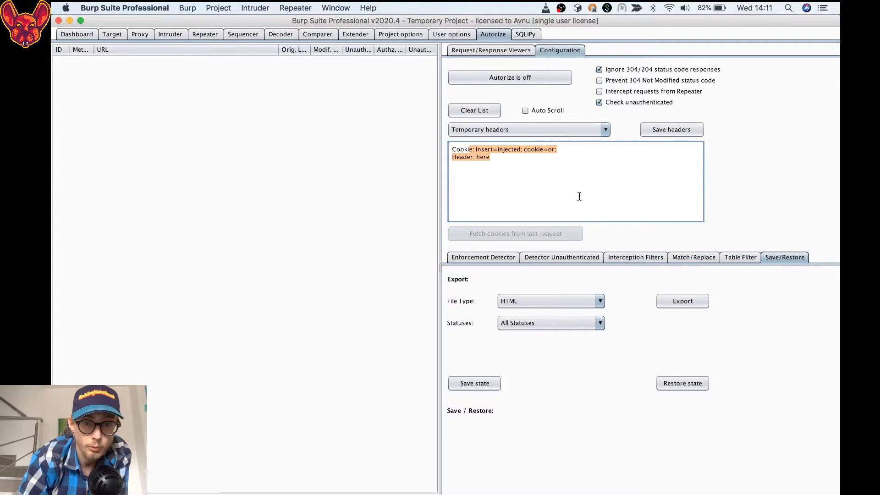
{"action": "mouse_move", "coordinate": [444, 183]}
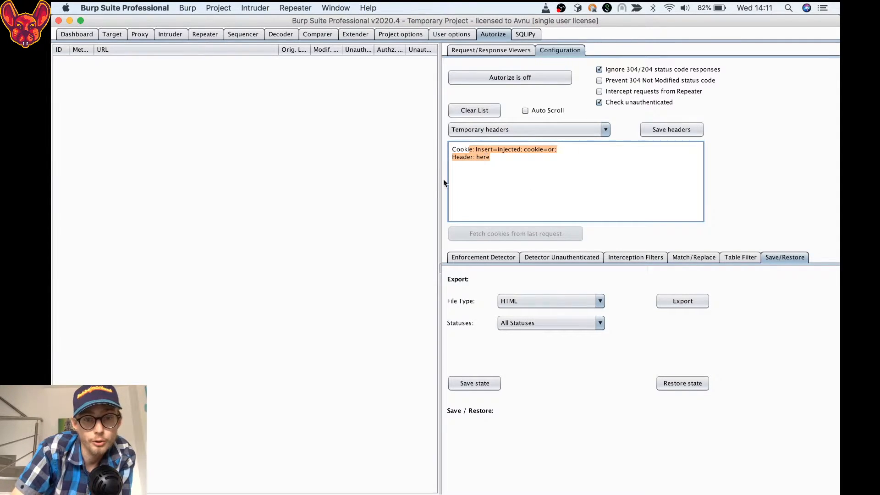
Step: Glance at the request and response viewers, then return to Autorize's configuration settings
{"action": "left_click", "coordinate": [514, 167]}
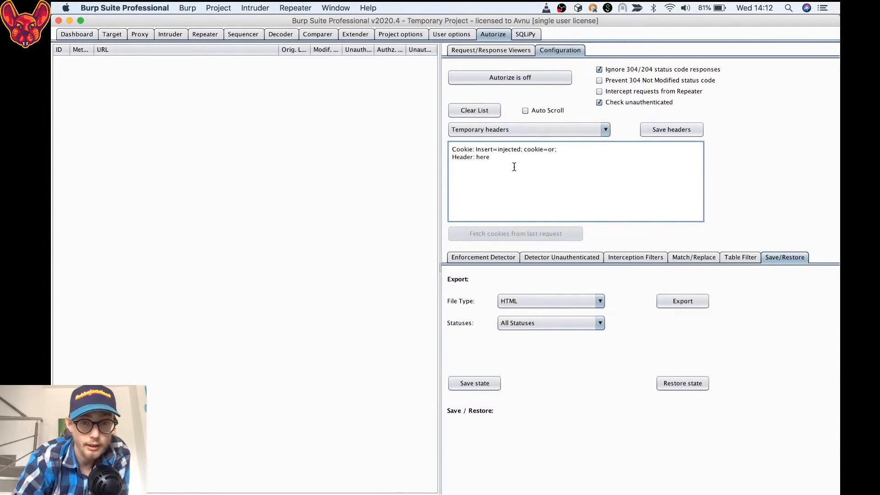
{"action": "mouse_move", "coordinate": [628, 123]}
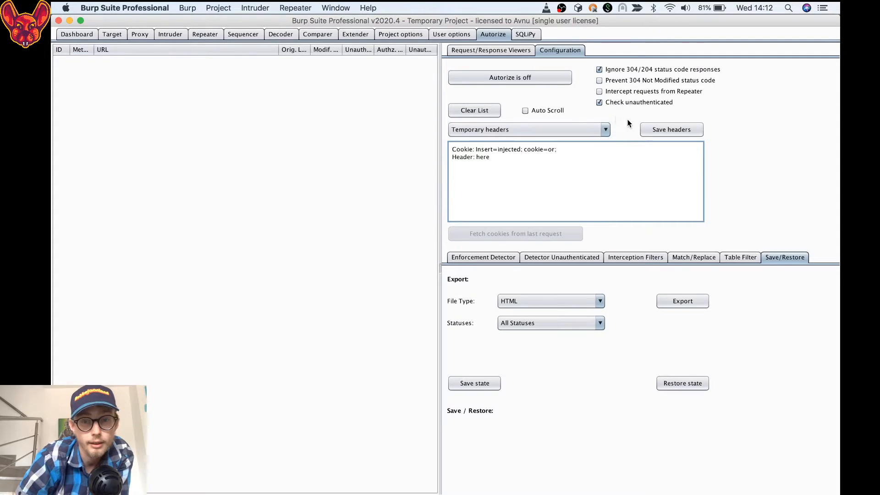
{"action": "mouse_move", "coordinate": [601, 113]}
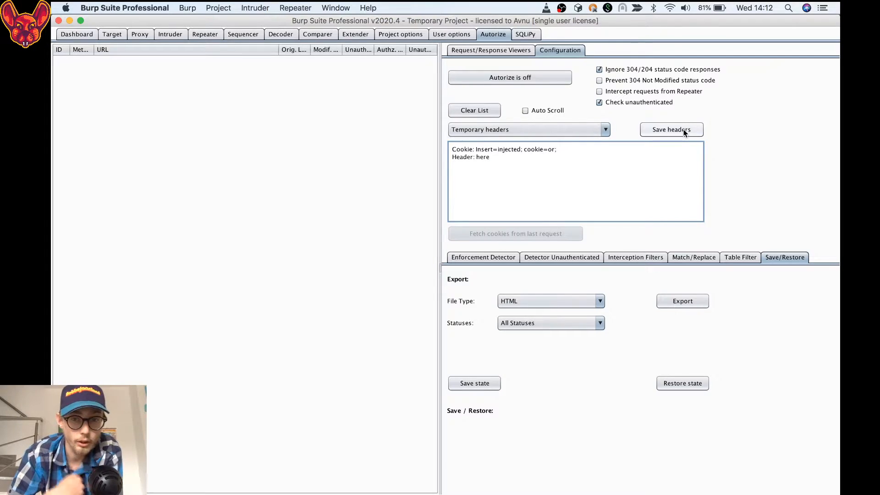
{"action": "left_click", "coordinate": [490, 50]}
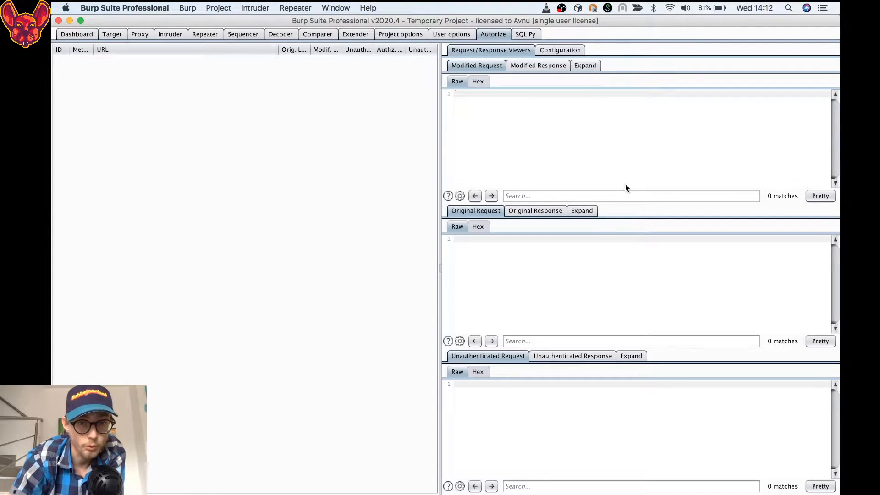
{"action": "mouse_move", "coordinate": [609, 191]}
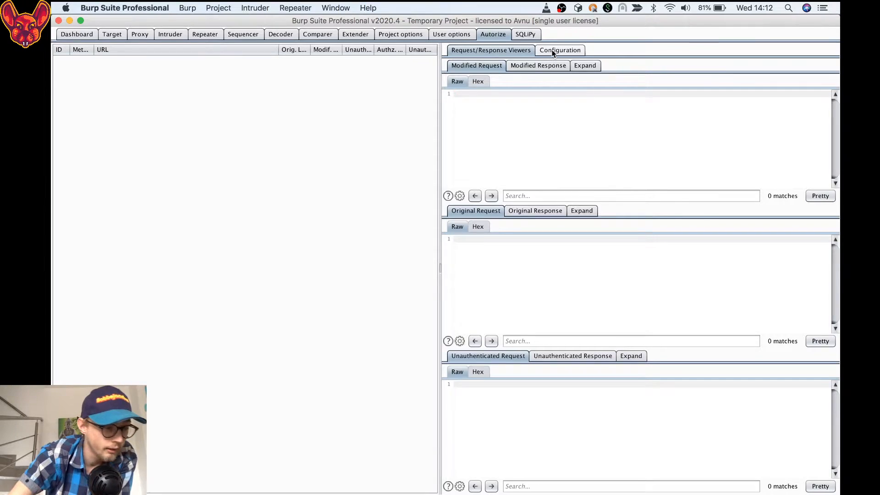
{"action": "left_click", "coordinate": [559, 50]}
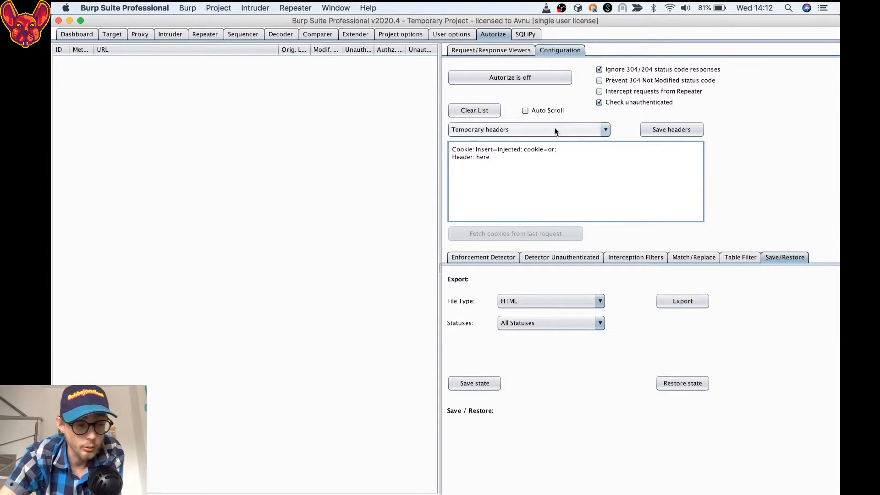
Step: Compare the Enforcement Detector and Detector Unauthenticated filter tabs, ending on Unauthenticated
{"action": "left_click", "coordinate": [483, 257]}
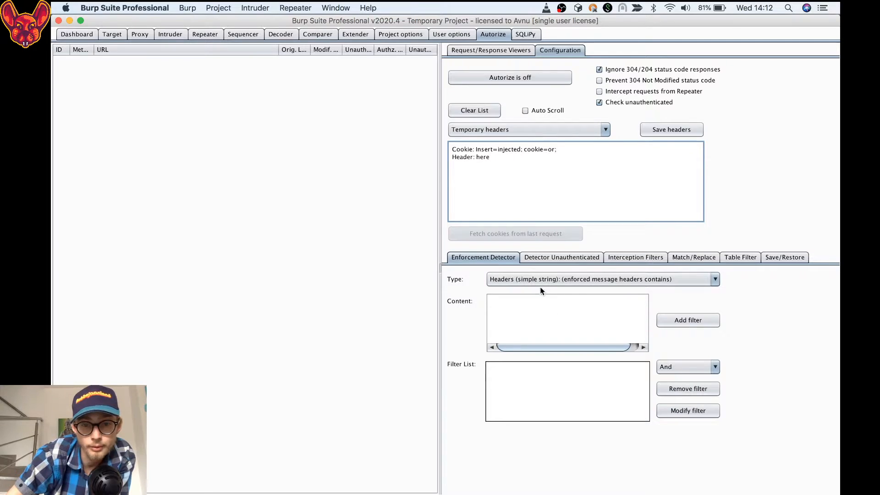
{"action": "mouse_move", "coordinate": [468, 295]}
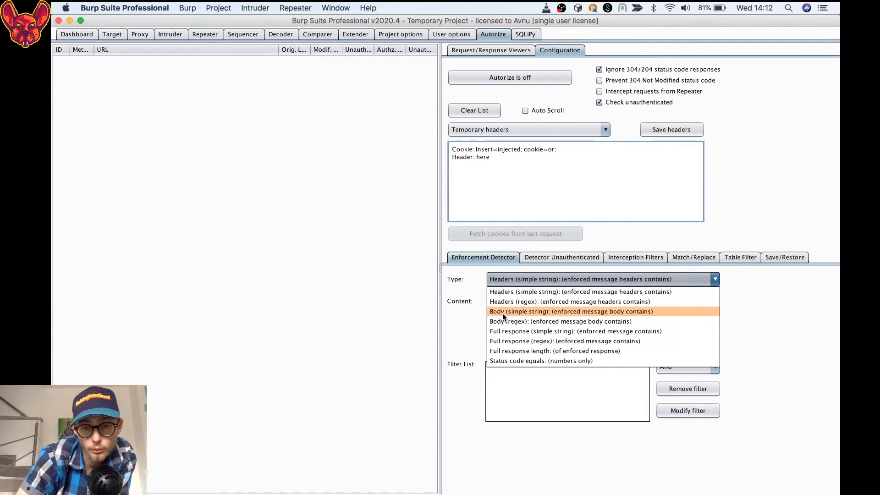
{"action": "mouse_move", "coordinate": [528, 299]}
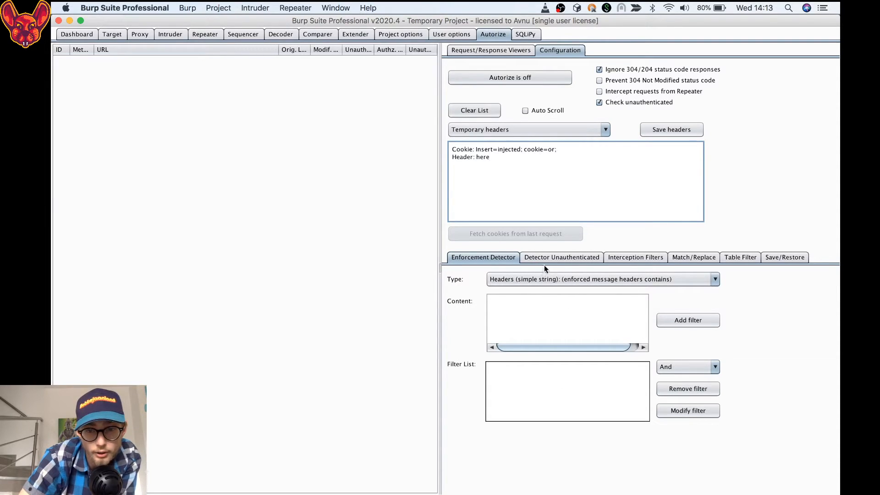
{"action": "left_click", "coordinate": [561, 257]}
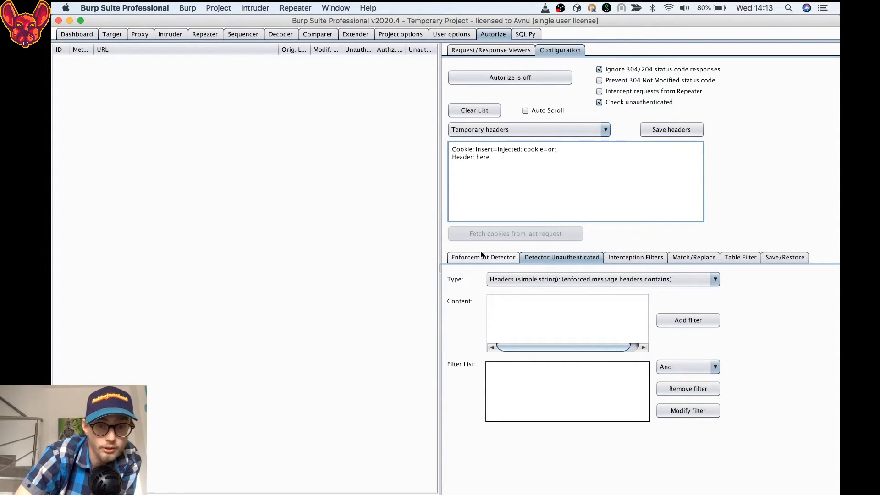
{"action": "left_click", "coordinate": [483, 258]}
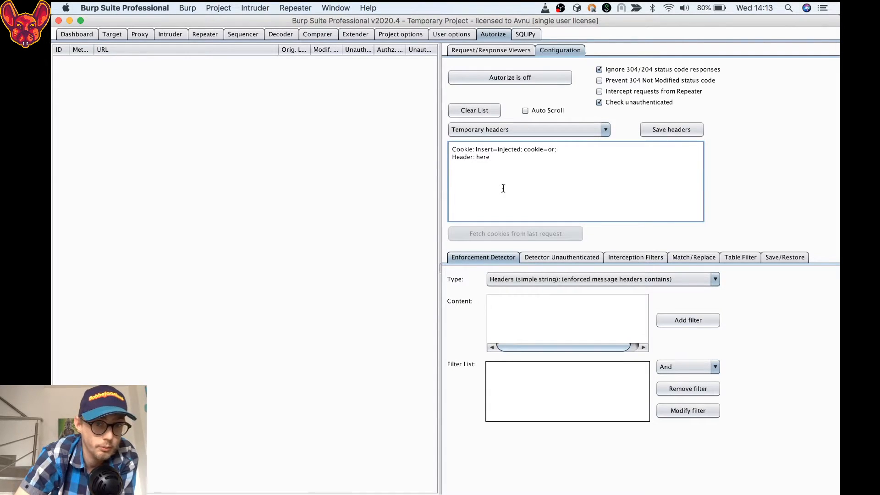
{"action": "mouse_move", "coordinate": [540, 271]}
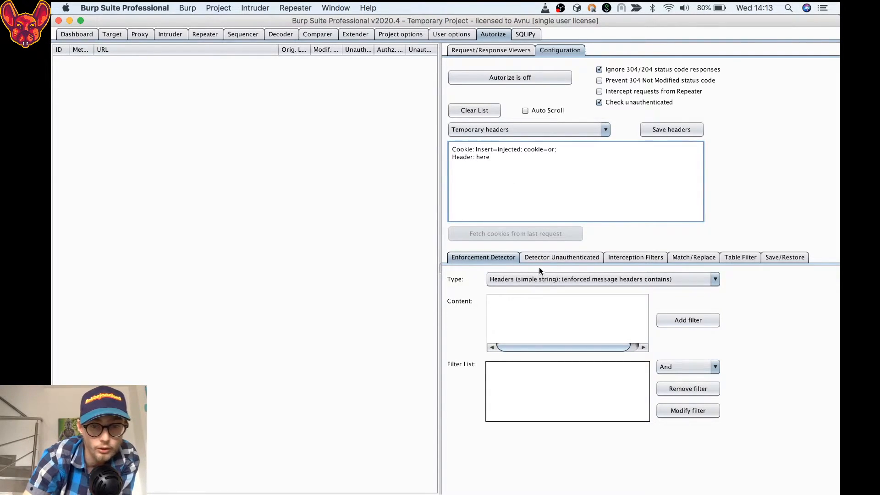
{"action": "left_click", "coordinate": [561, 257]}
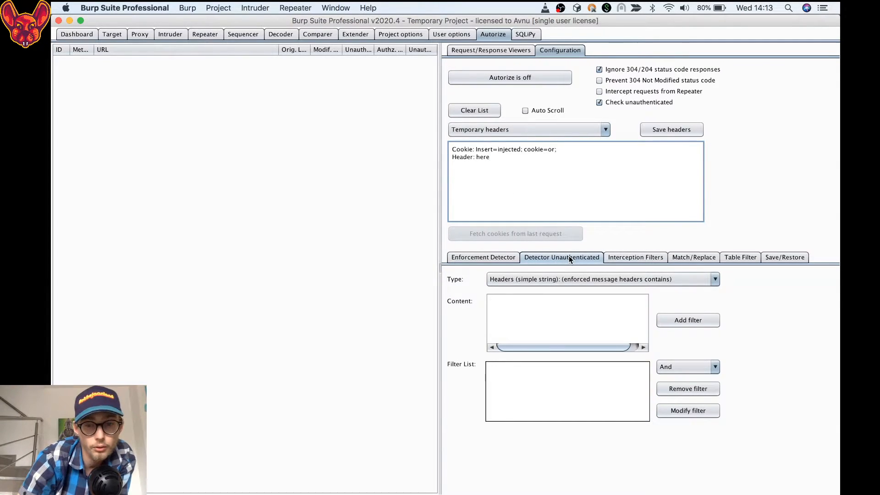
Step: Add a 'Scope items only' filter under Autorize's Interception Filters
{"action": "left_click", "coordinate": [635, 258]}
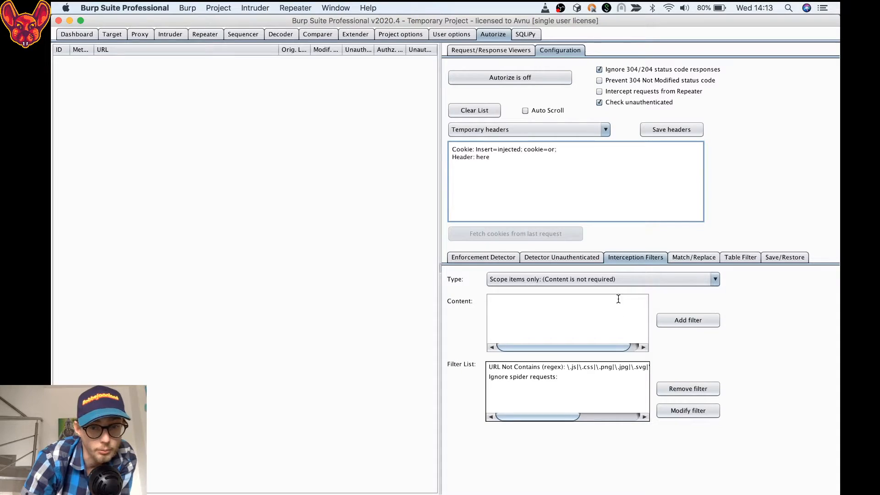
{"action": "mouse_move", "coordinate": [584, 275]}
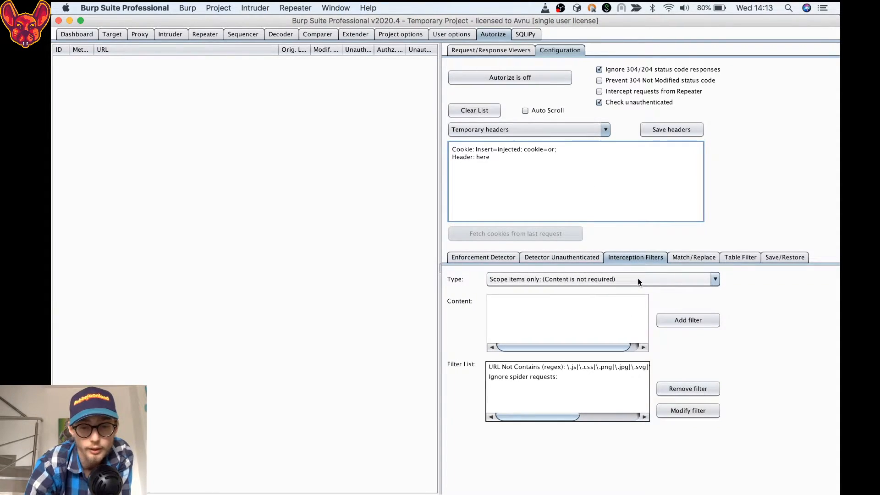
{"action": "left_click", "coordinate": [688, 320]}
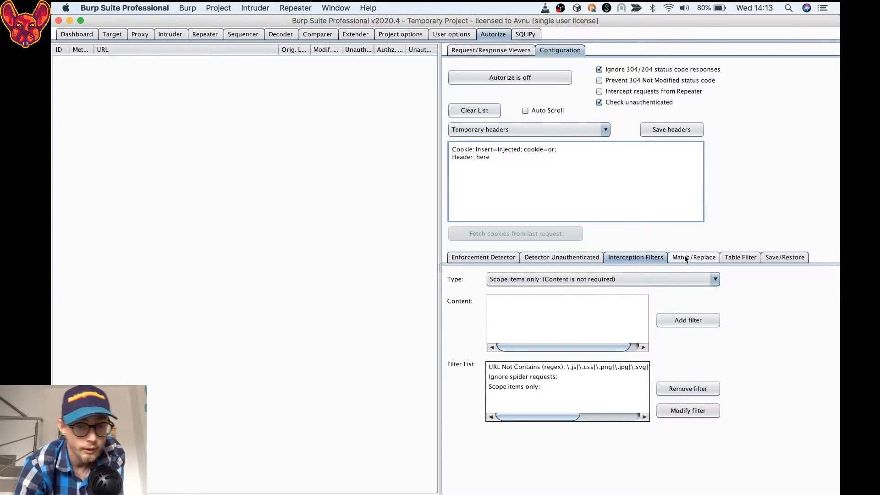
Step: Check Autorize's Match/Replace type options and keep 'Headers (simple string)'
{"action": "left_click", "coordinate": [693, 257]}
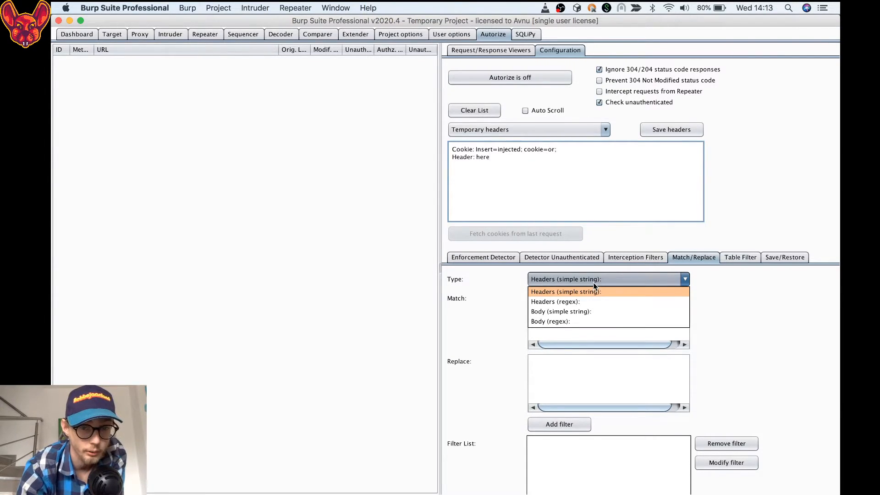
{"action": "mouse_move", "coordinate": [596, 301]}
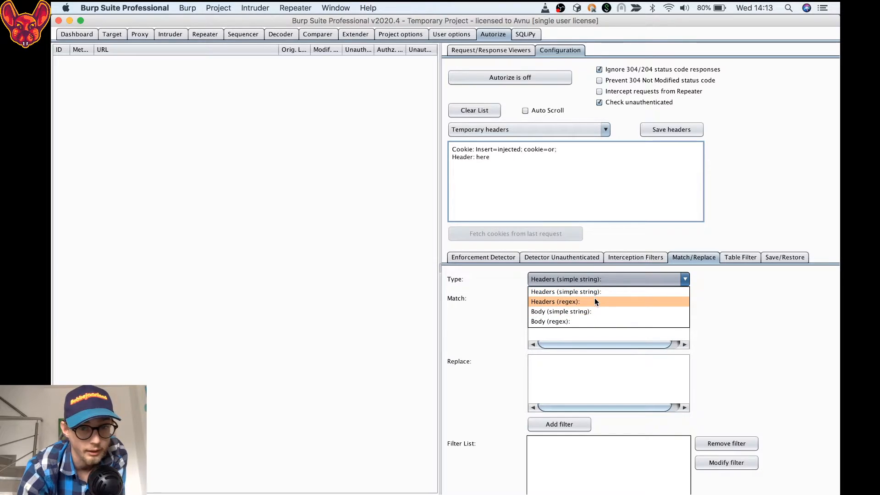
{"action": "mouse_move", "coordinate": [599, 303]}
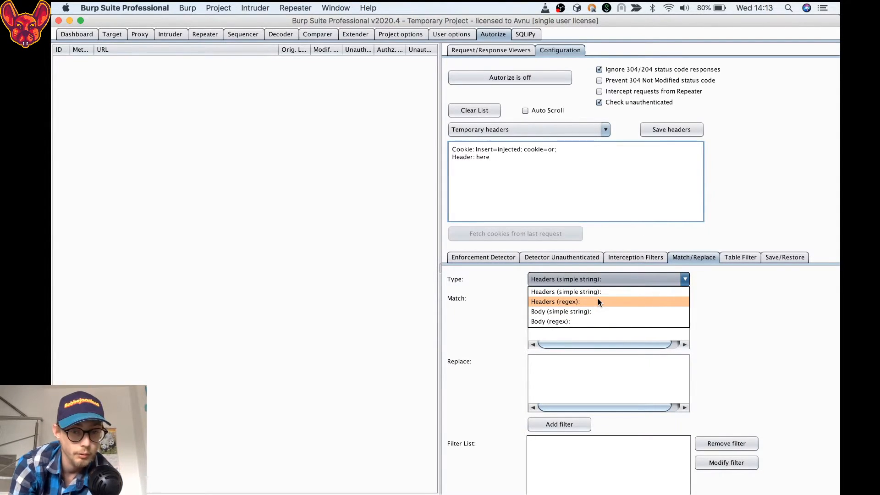
{"action": "mouse_move", "coordinate": [572, 312]}
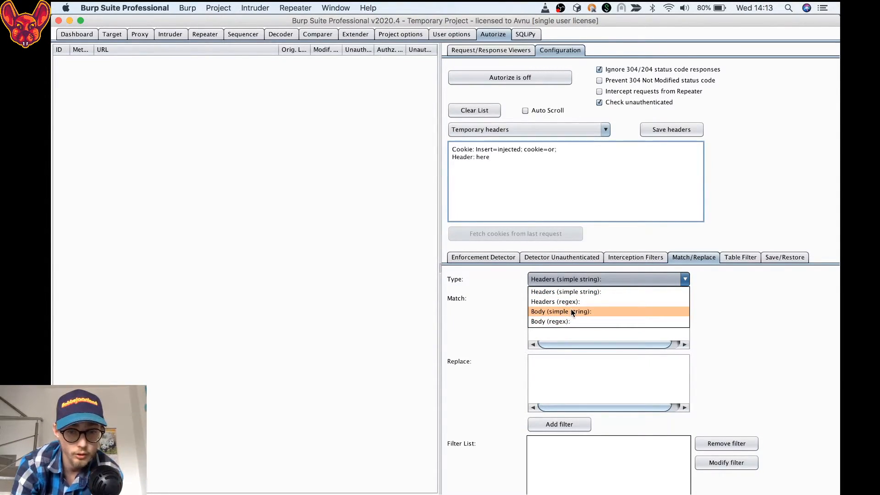
{"action": "mouse_move", "coordinate": [558, 321]}
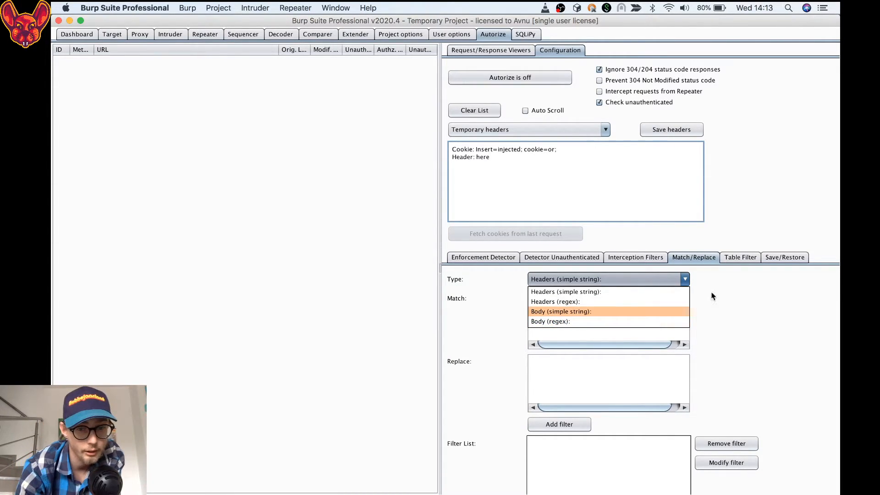
{"action": "left_click", "coordinate": [566, 291]}
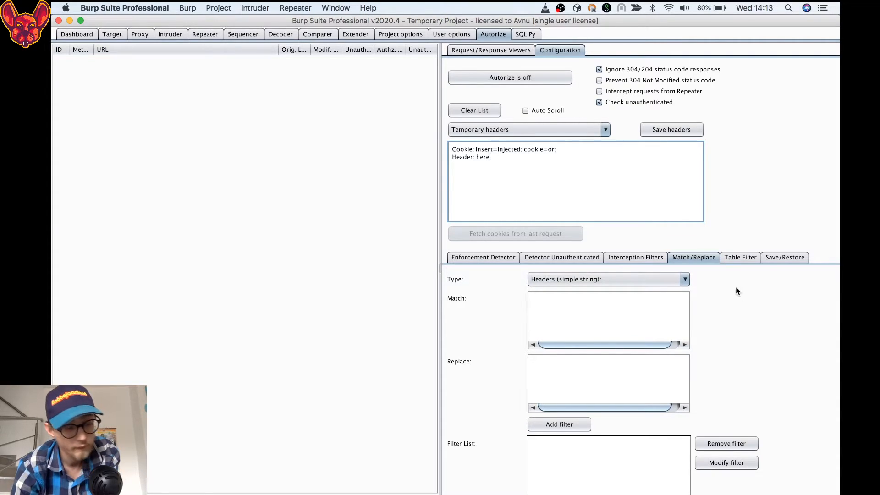
Step: Uncheck Bypassed!, Is enforced??? and Enforced! under Modified in Autorize's Table Filter
{"action": "left_click", "coordinate": [740, 257]}
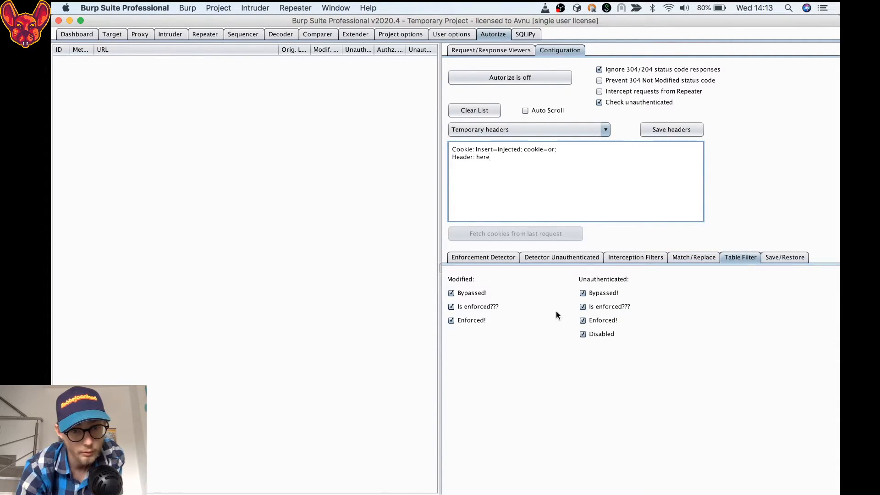
{"action": "mouse_move", "coordinate": [646, 387]}
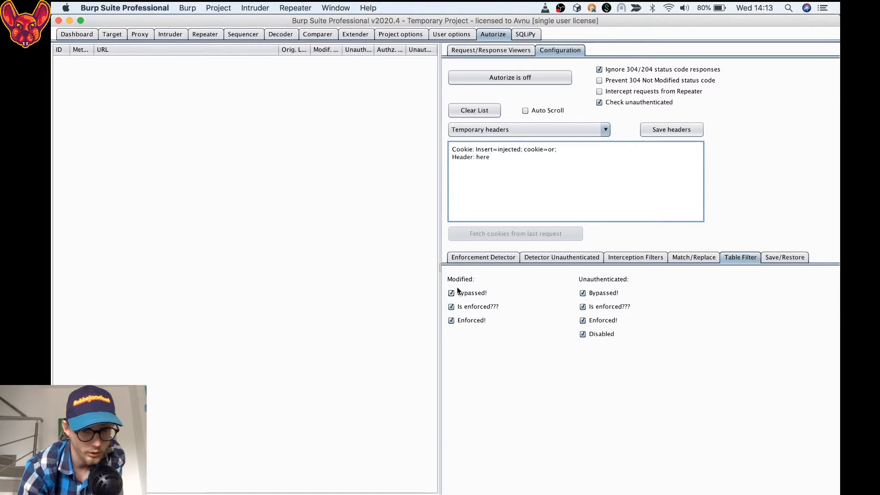
{"action": "left_click", "coordinate": [451, 293]}
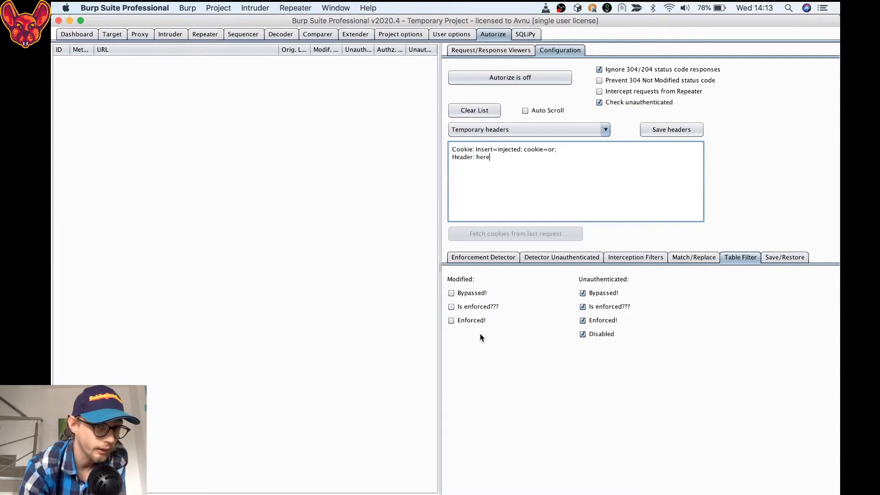
{"action": "mouse_move", "coordinate": [776, 269]}
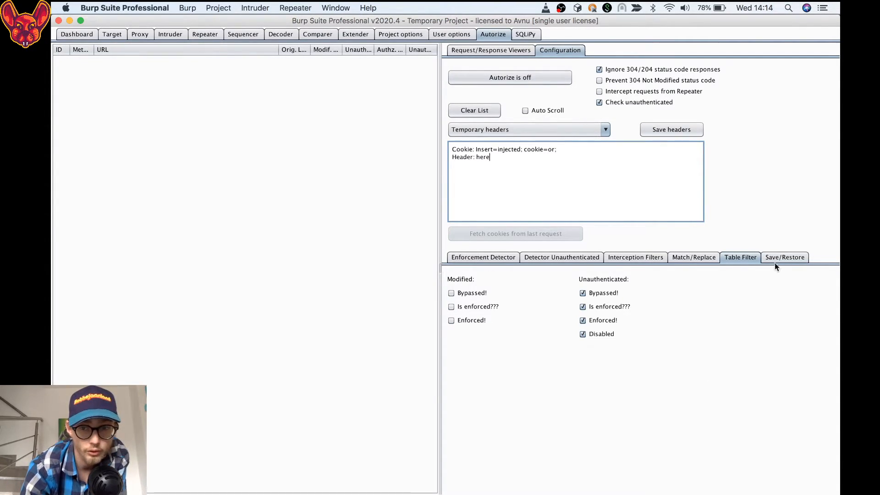
Step: Start saving Autorize state from the Save/Restore tab, then cancel the file dialog
{"action": "left_click", "coordinate": [784, 257]}
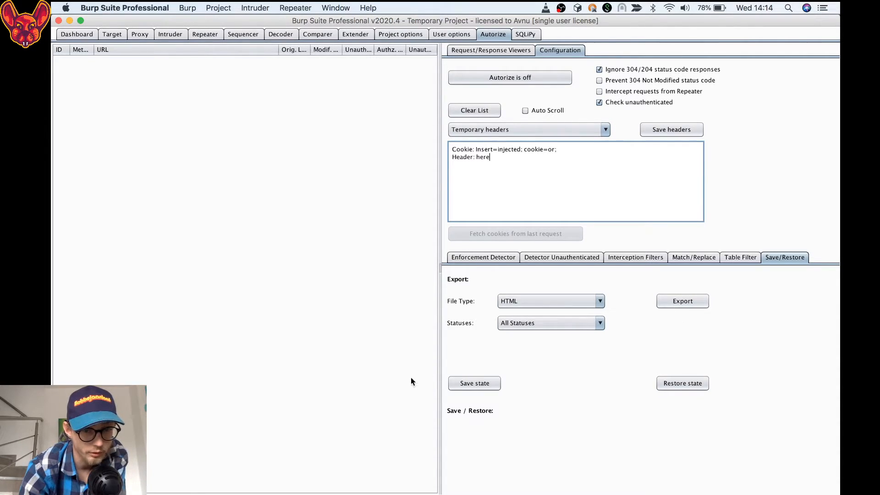
{"action": "left_click", "coordinate": [474, 383]}
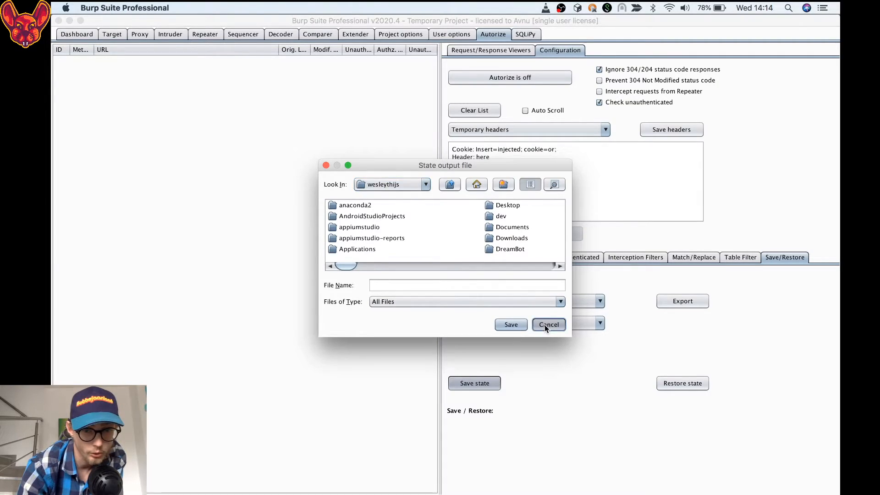
{"action": "left_click", "coordinate": [549, 325]}
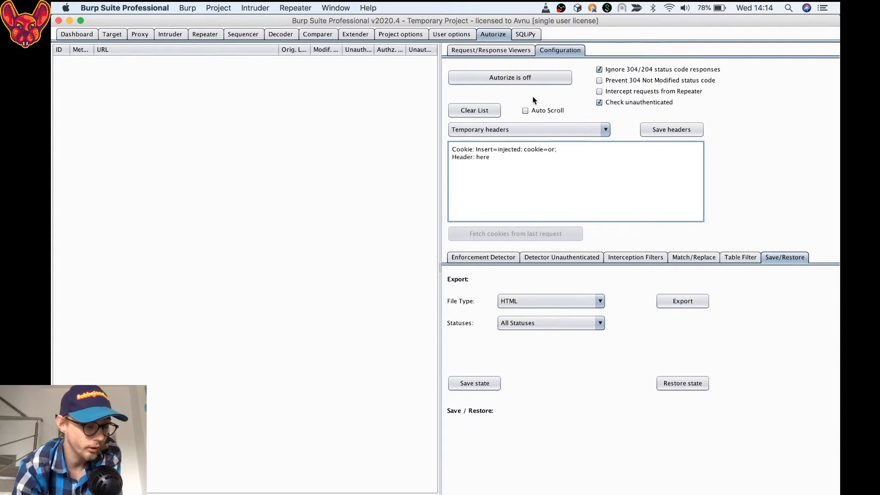
Step: Revisit the Enforcement Detector and Interception Filters tabs, then view SQLiPy's SQLMap API page
{"action": "left_click", "coordinate": [483, 257]}
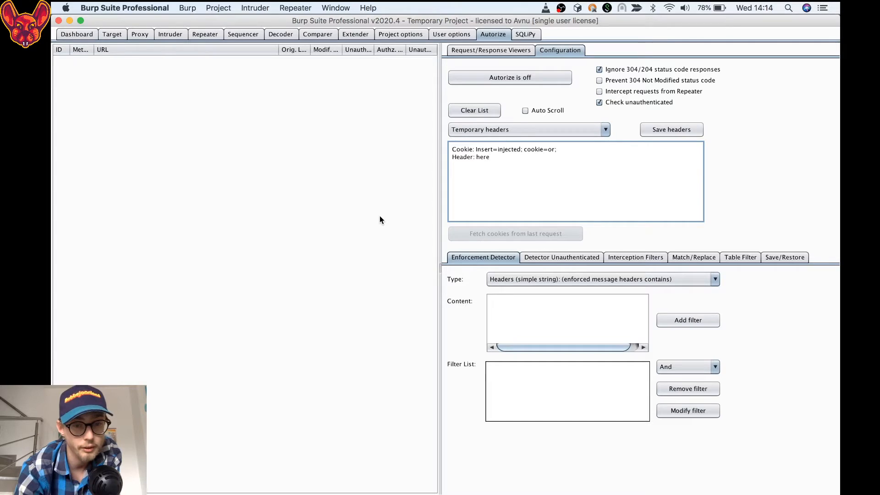
{"action": "left_click", "coordinate": [635, 257]}
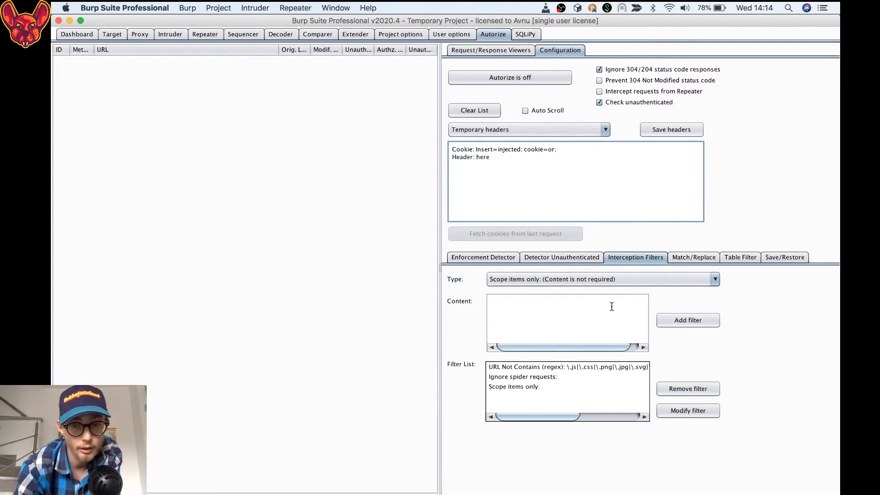
{"action": "mouse_move", "coordinate": [348, 185]}
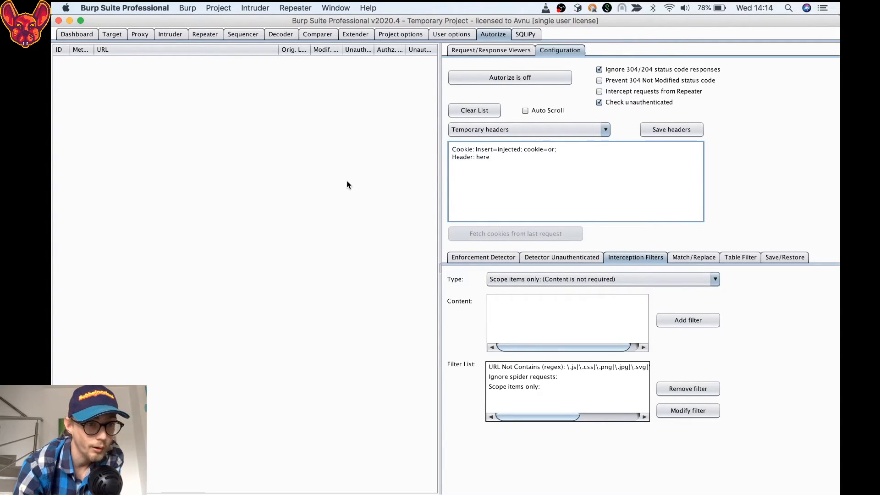
{"action": "mouse_move", "coordinate": [296, 169]}
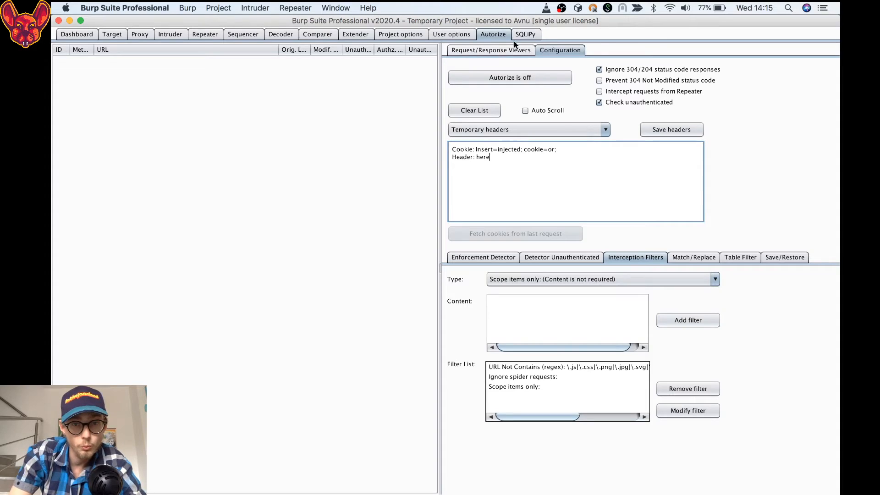
{"action": "left_click", "coordinate": [525, 34]}
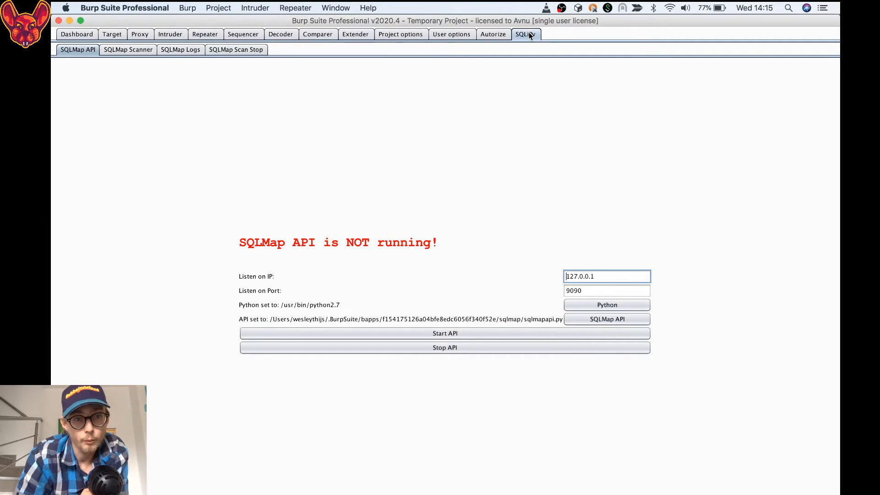
{"action": "left_click", "coordinate": [355, 34]}
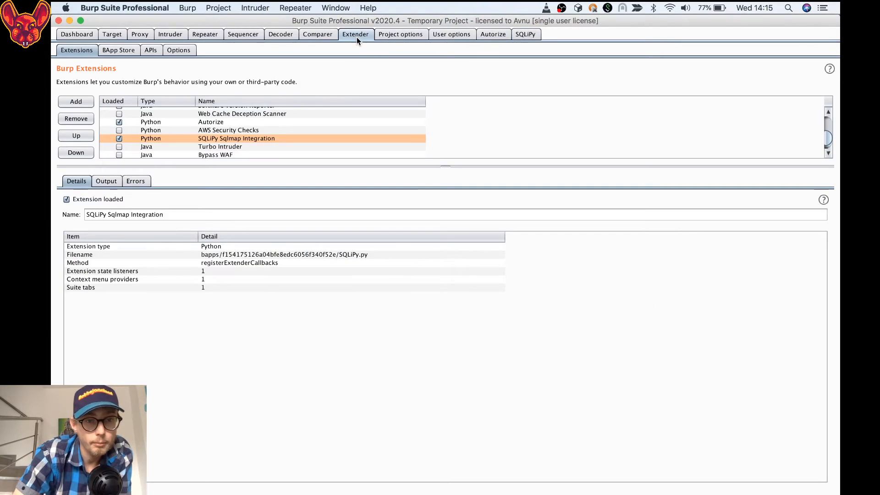
{"action": "left_click", "coordinate": [119, 50]}
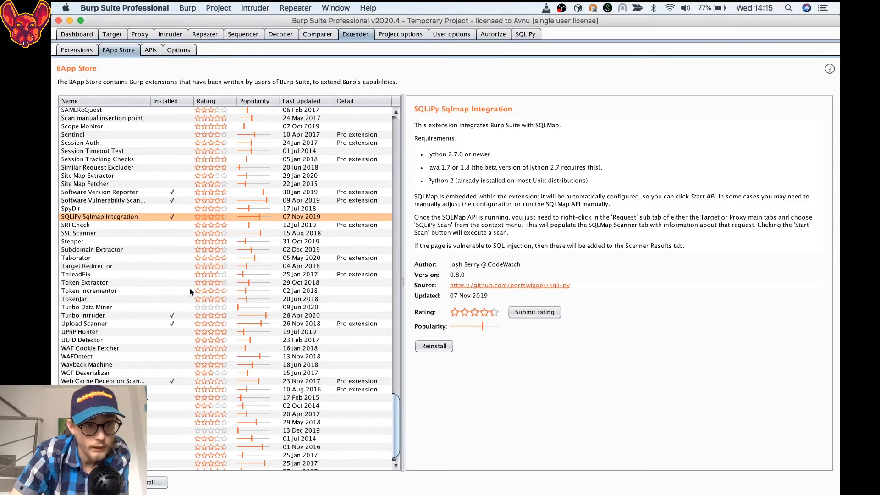
{"action": "mouse_move", "coordinate": [560, 390]}
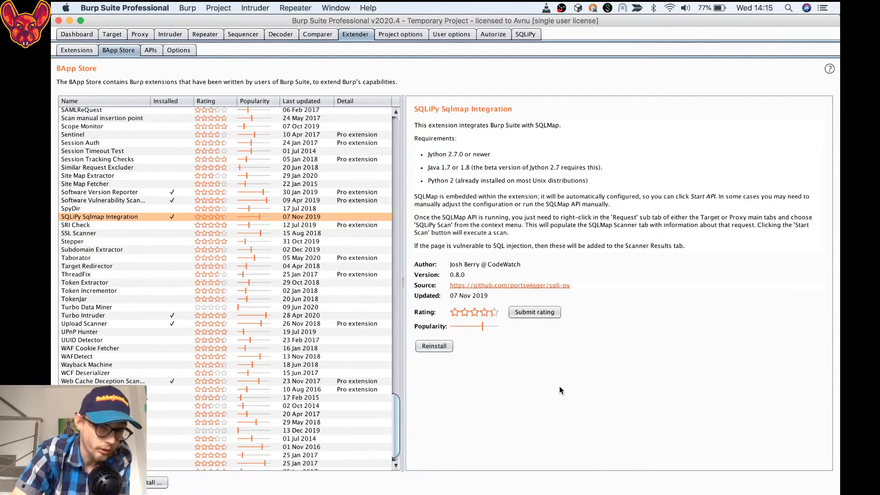
{"action": "mouse_move", "coordinate": [533, 364]}
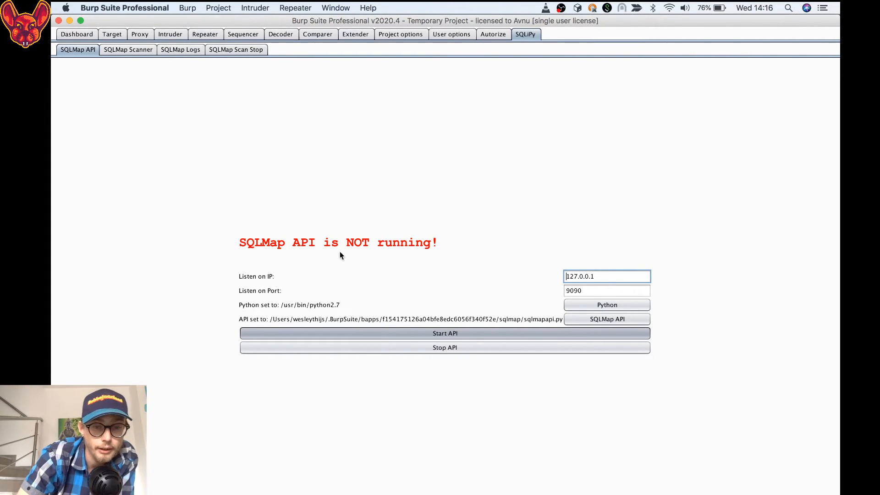
{"action": "mouse_move", "coordinate": [135, 127]}
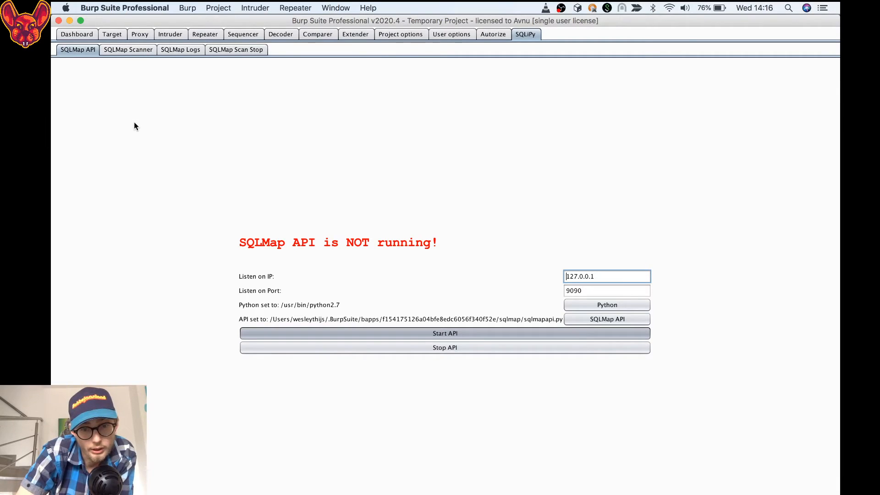
{"action": "mouse_move", "coordinate": [149, 241]}
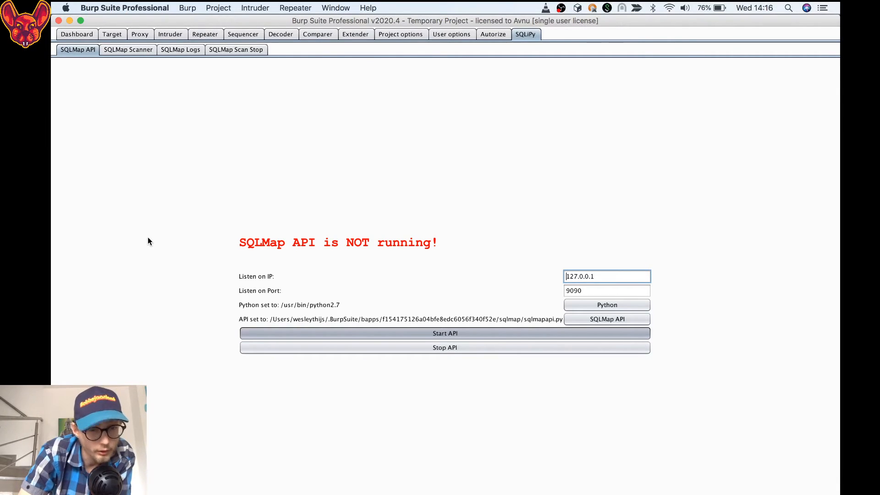
Step: Start the SQLMap API and view the SQLMap Scanner form on 127.0.0.1:9090
{"action": "left_click", "coordinate": [444, 333]}
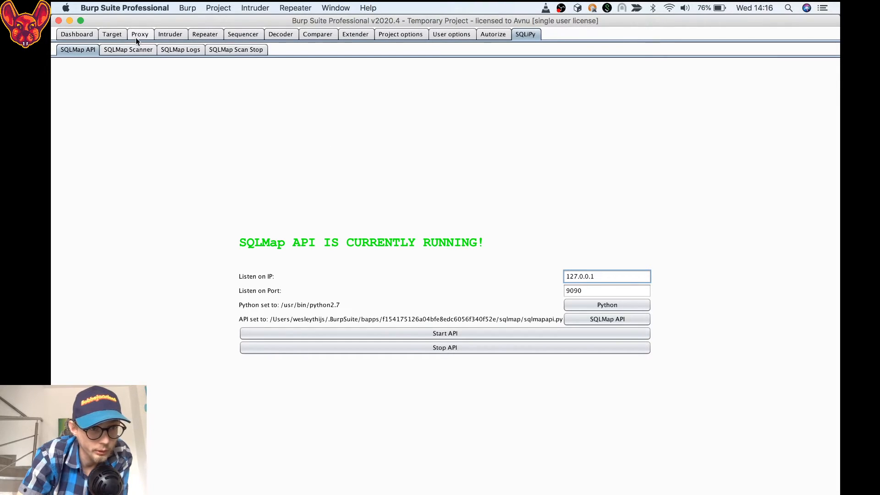
{"action": "left_click", "coordinate": [128, 49]}
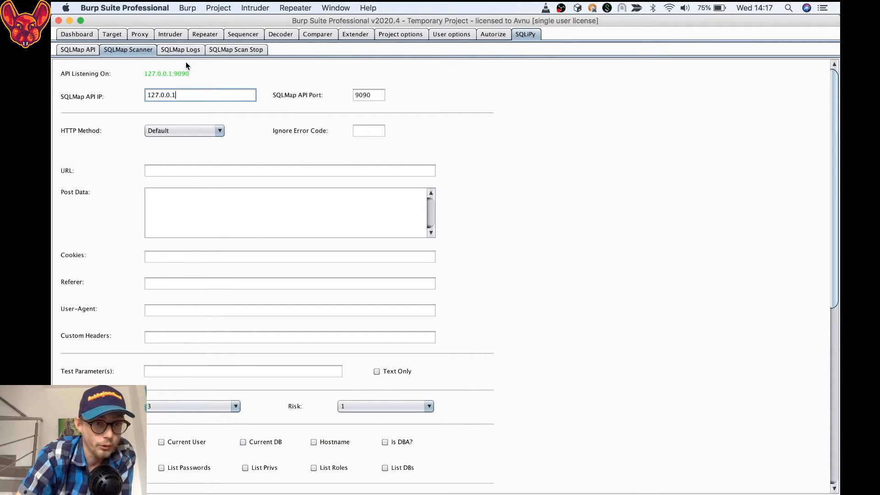
Step: Glance at Intruder and the empty Proxy HTTP history, then return to SQLiPy's scanner form
{"action": "left_click", "coordinate": [170, 34]}
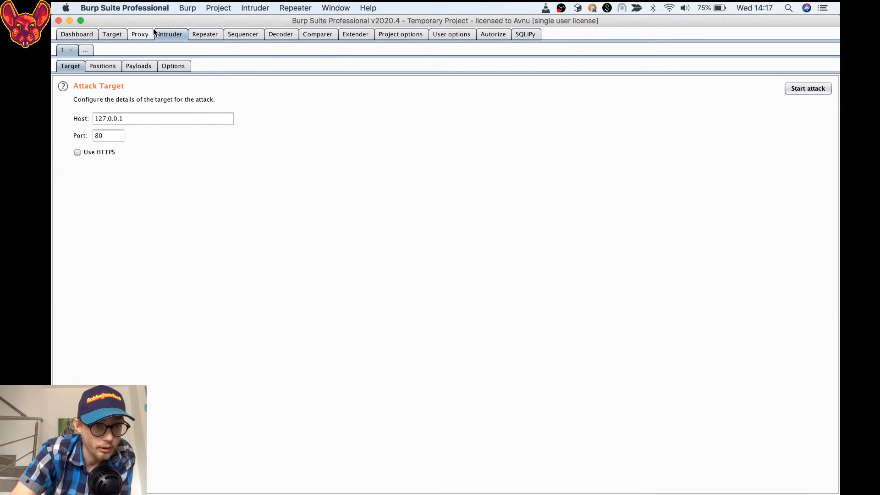
{"action": "left_click", "coordinate": [140, 34]}
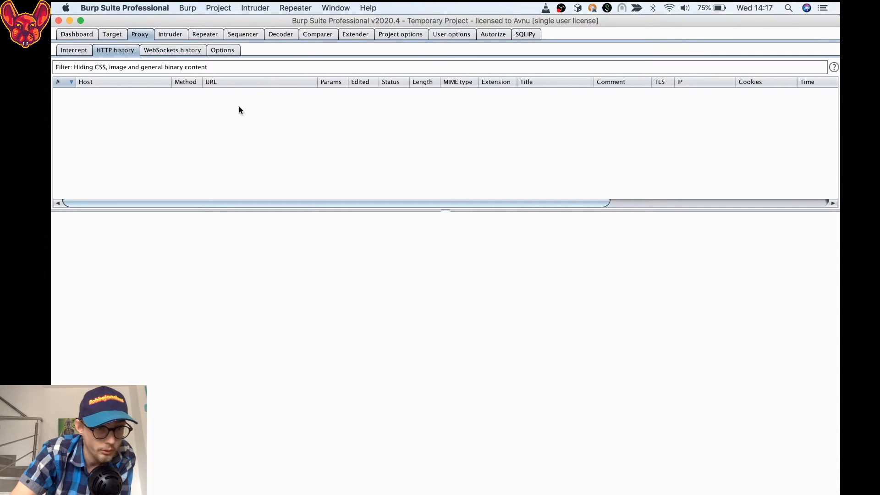
{"action": "mouse_move", "coordinate": [264, 124]}
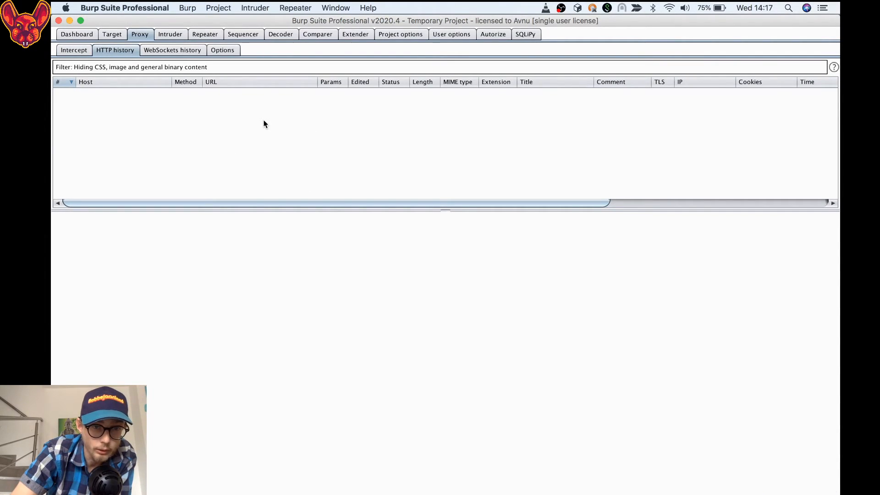
{"action": "mouse_move", "coordinate": [423, 111]}
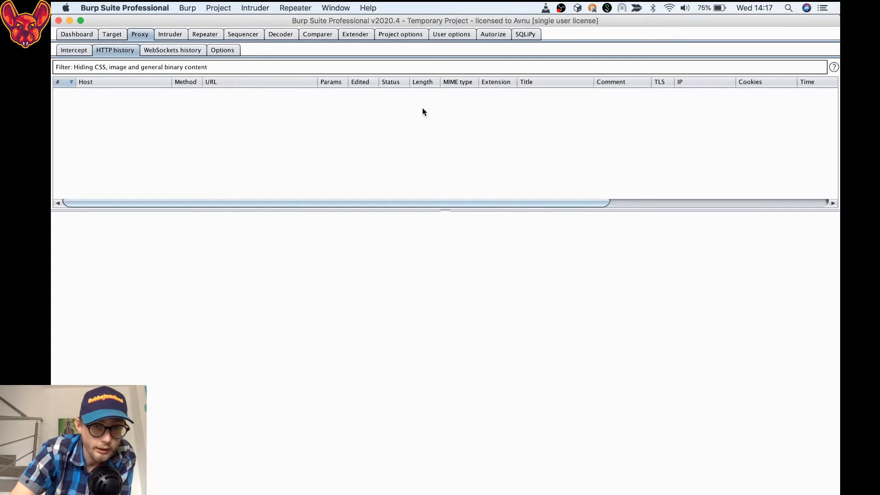
{"action": "left_click", "coordinate": [526, 34]}
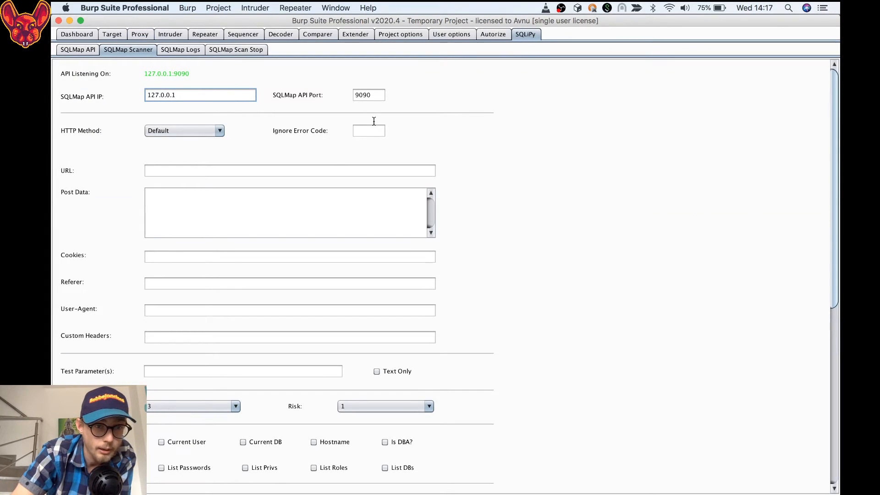
{"action": "mouse_move", "coordinate": [332, 161]}
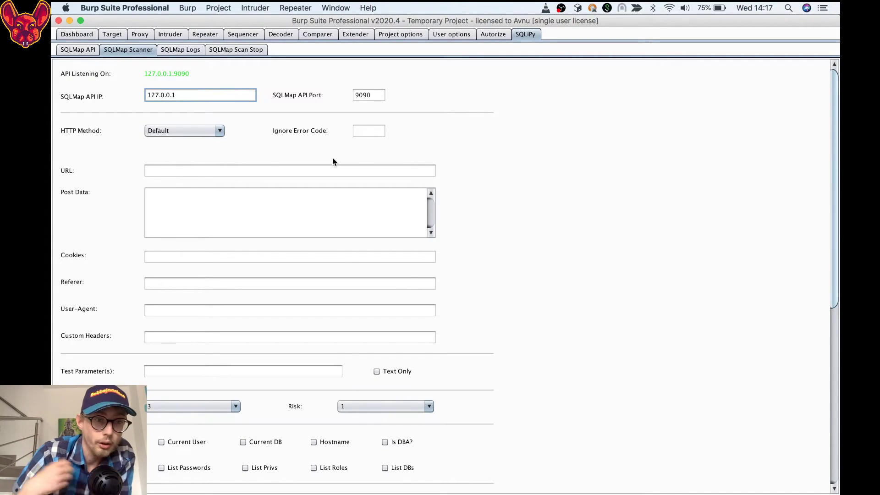
{"action": "left_click", "coordinate": [180, 50]}
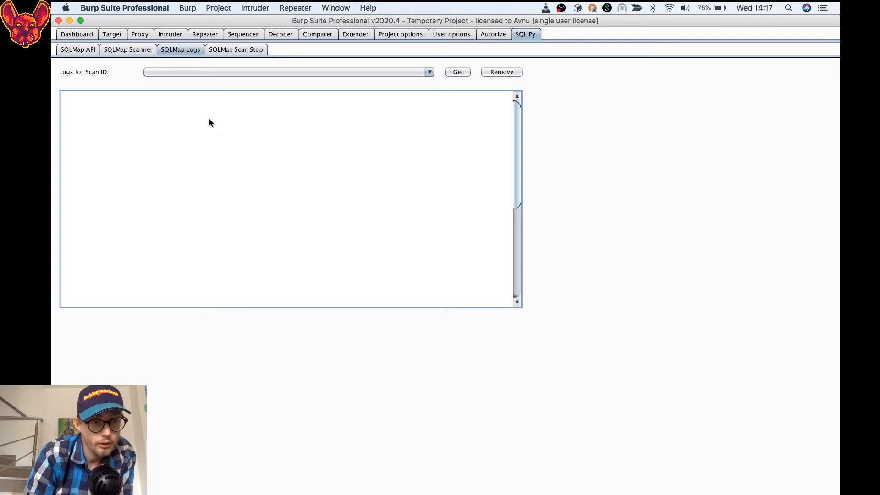
{"action": "left_click", "coordinate": [128, 49]}
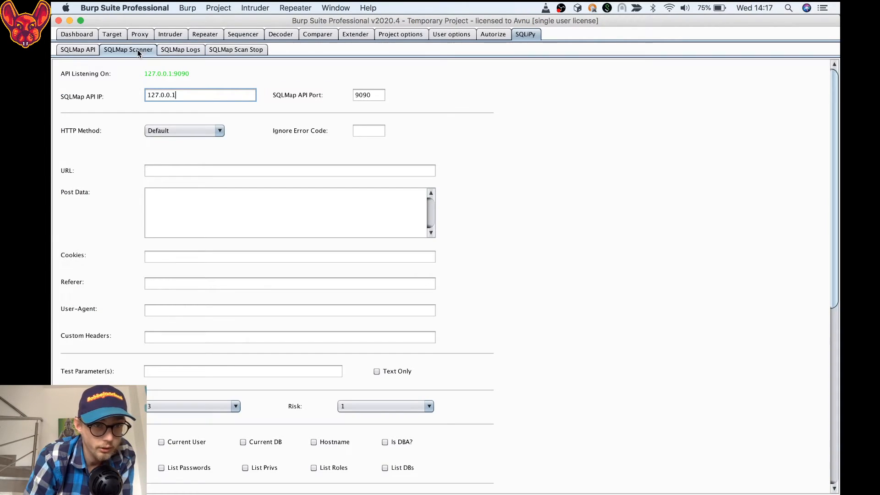
{"action": "scroll", "scroll_direction": "down", "scroll_amount": 3}
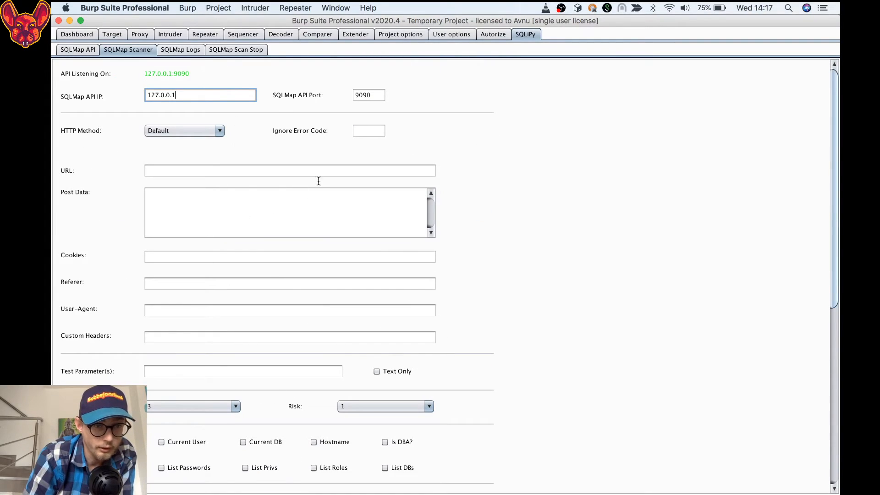
{"action": "mouse_move", "coordinate": [104, 346]}
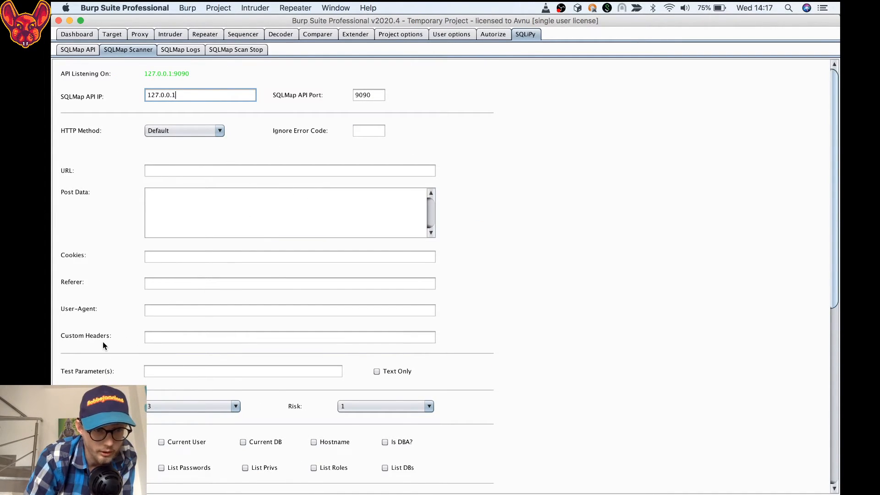
{"action": "scroll", "scroll_direction": "down", "scroll_amount": 3}
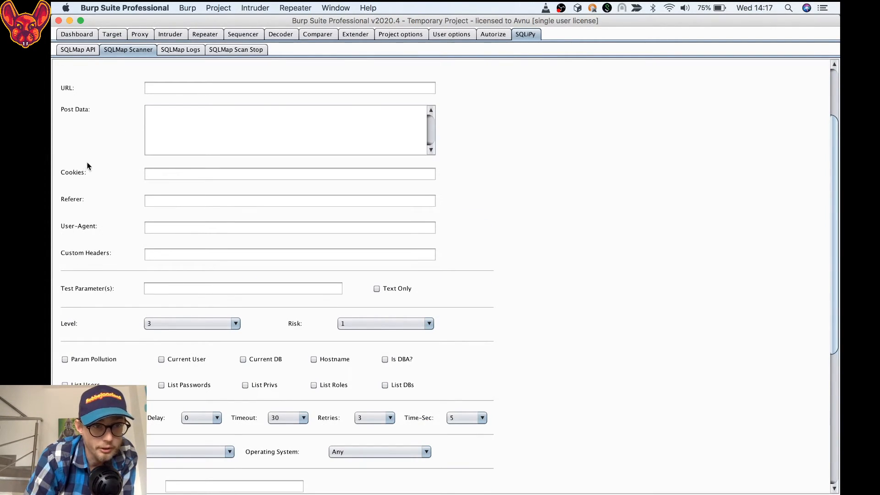
{"action": "mouse_move", "coordinate": [78, 248]}
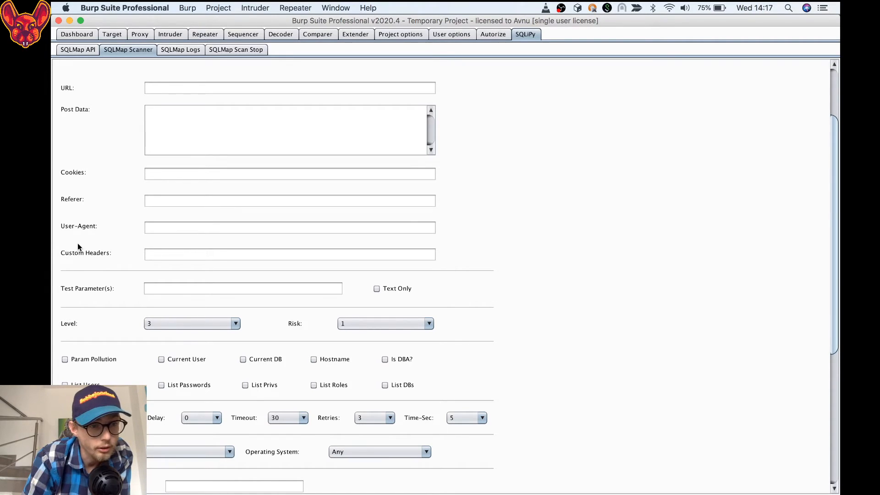
{"action": "mouse_move", "coordinate": [110, 253]}
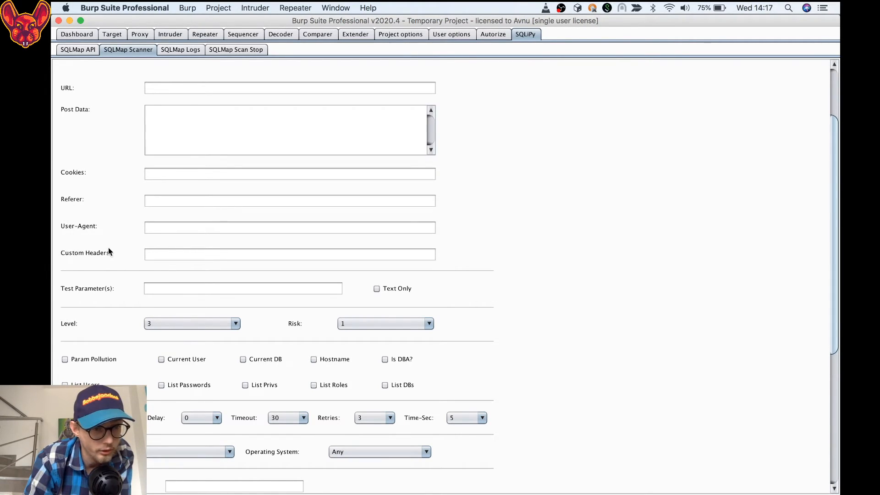
{"action": "scroll", "scroll_direction": "down", "scroll_amount": 3}
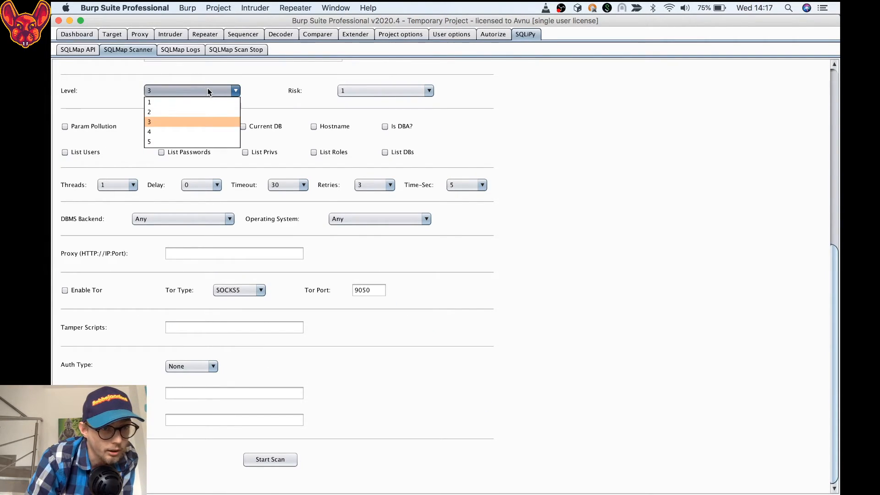
{"action": "left_click", "coordinate": [385, 90]}
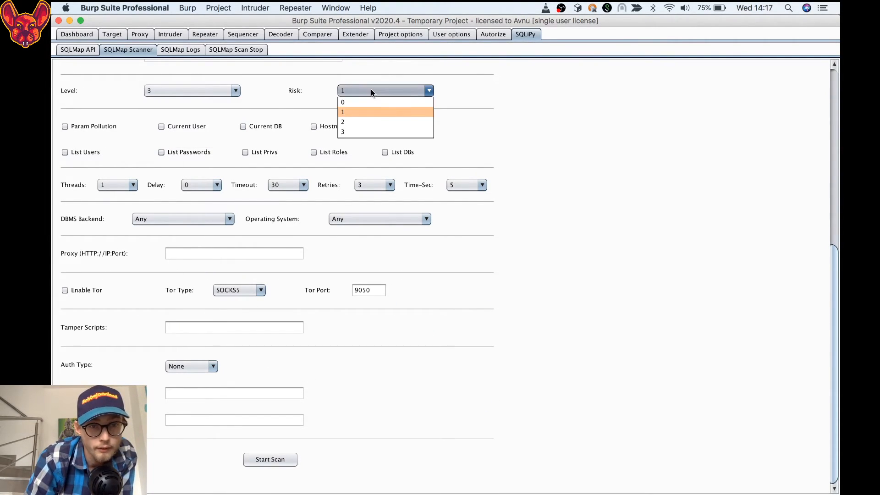
{"action": "left_click", "coordinate": [342, 112]}
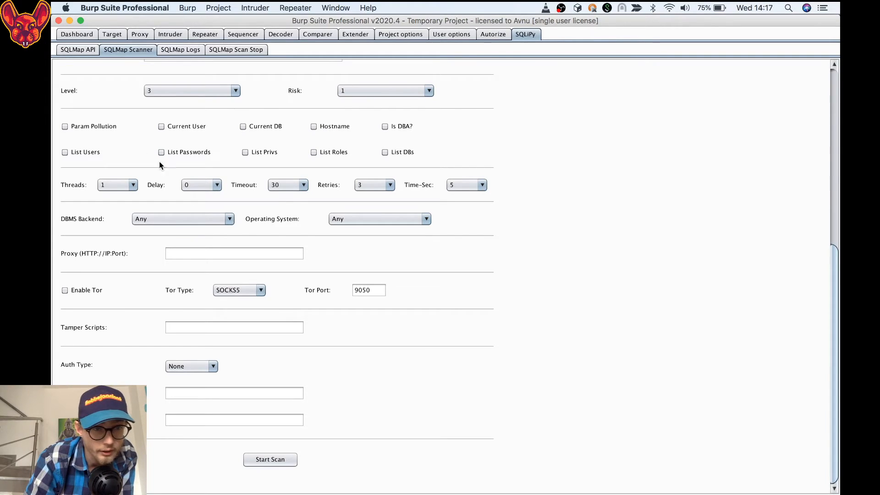
{"action": "mouse_move", "coordinate": [330, 352]}
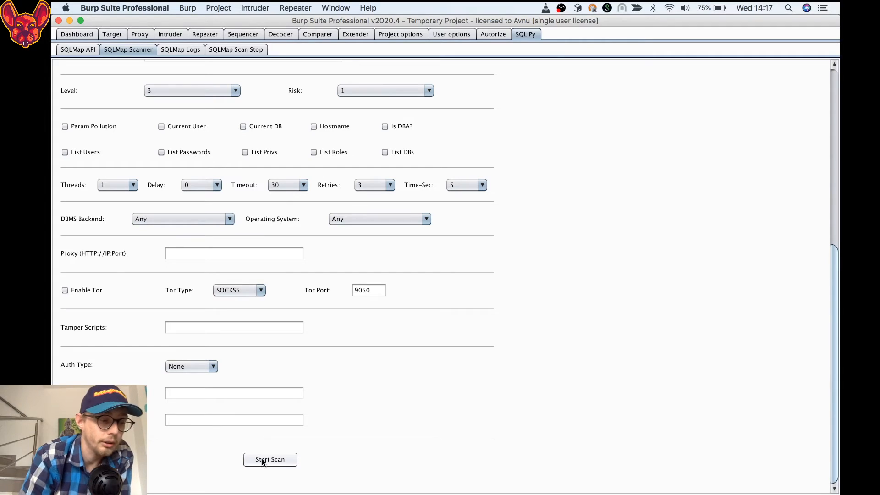
Step: Find no scan IDs in SQLMap Logs, then move to the SQLMap Scan Stop tab
{"action": "left_click", "coordinate": [181, 49]}
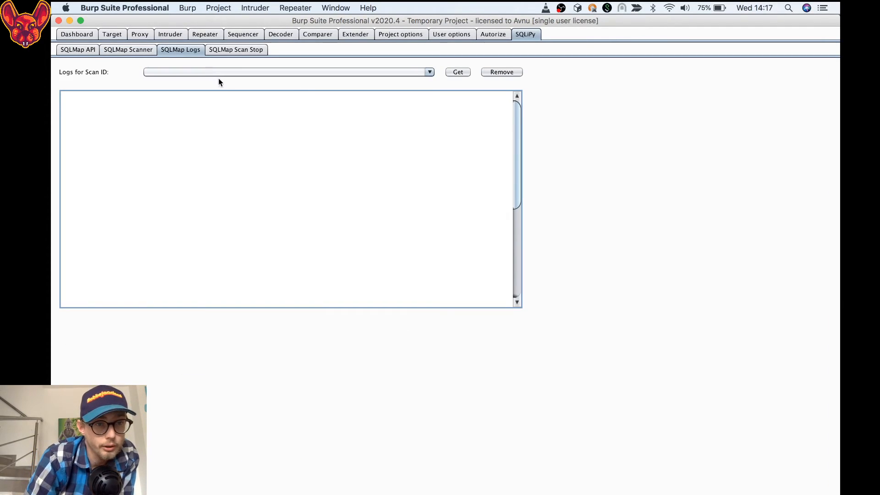
{"action": "left_click", "coordinate": [429, 72]}
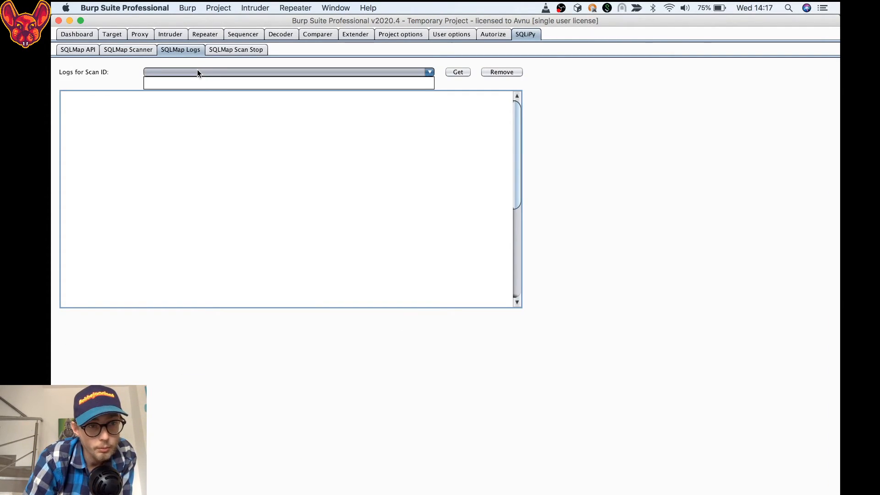
{"action": "mouse_move", "coordinate": [205, 90]}
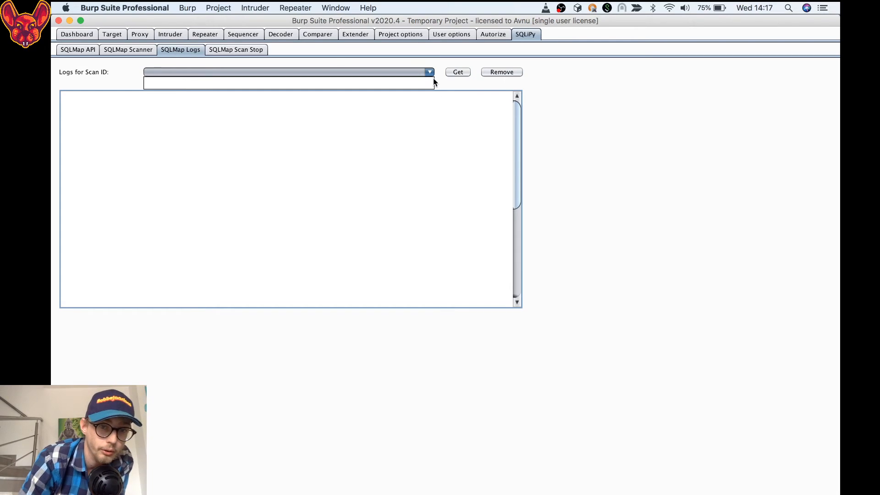
{"action": "left_click", "coordinate": [457, 72]}
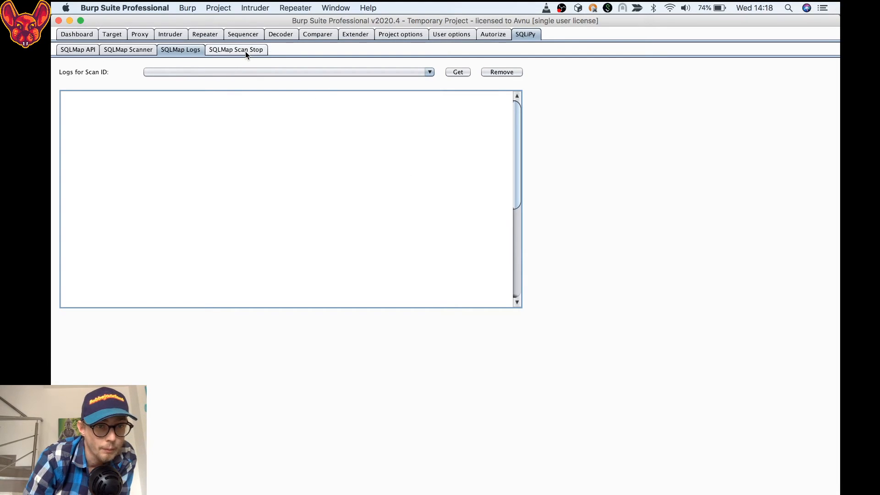
{"action": "left_click", "coordinate": [236, 50]}
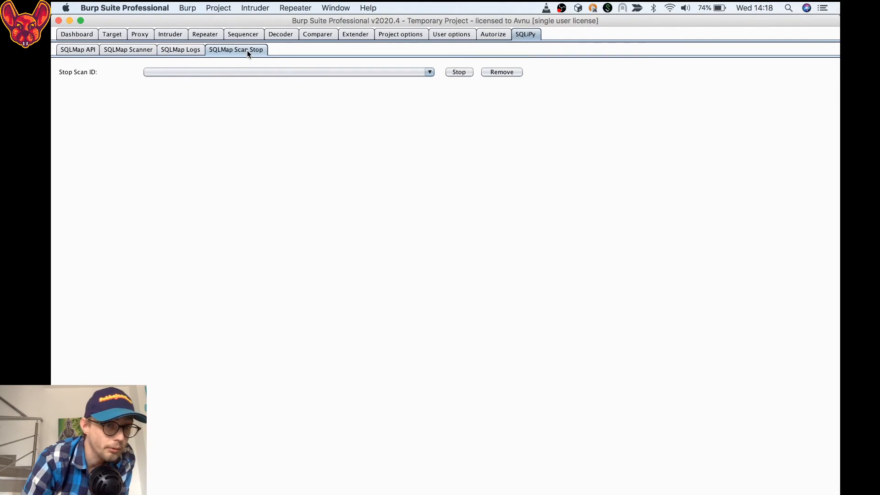
{"action": "mouse_move", "coordinate": [247, 73]}
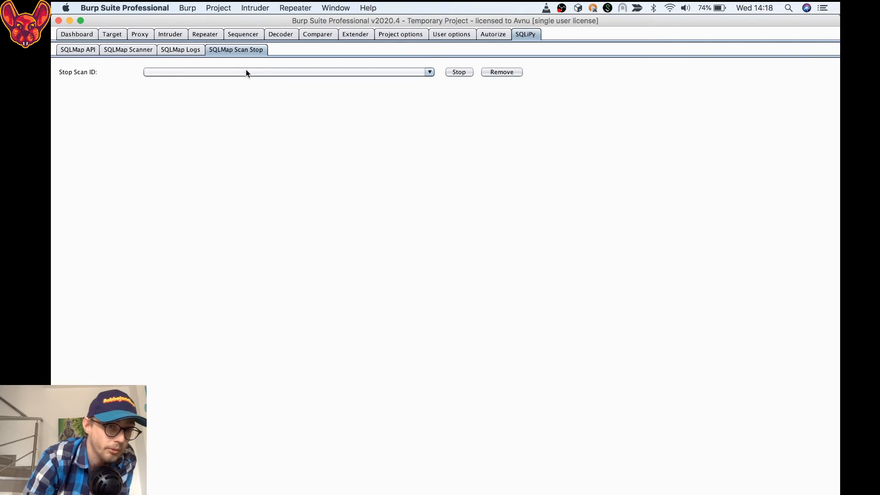
Step: Find no running scans in the Stop Scan ID list, then return to SQLMap Scanner
{"action": "left_click", "coordinate": [429, 72]}
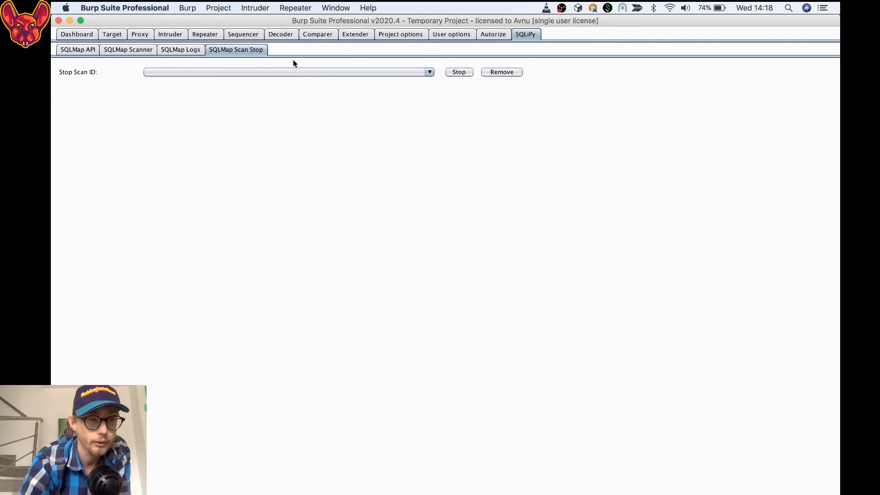
{"action": "left_click", "coordinate": [128, 50]}
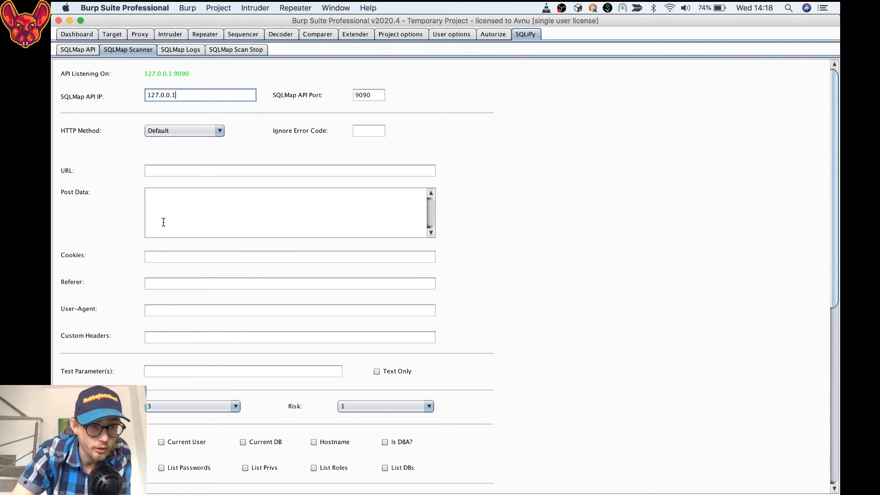
{"action": "mouse_move", "coordinate": [332, 256]}
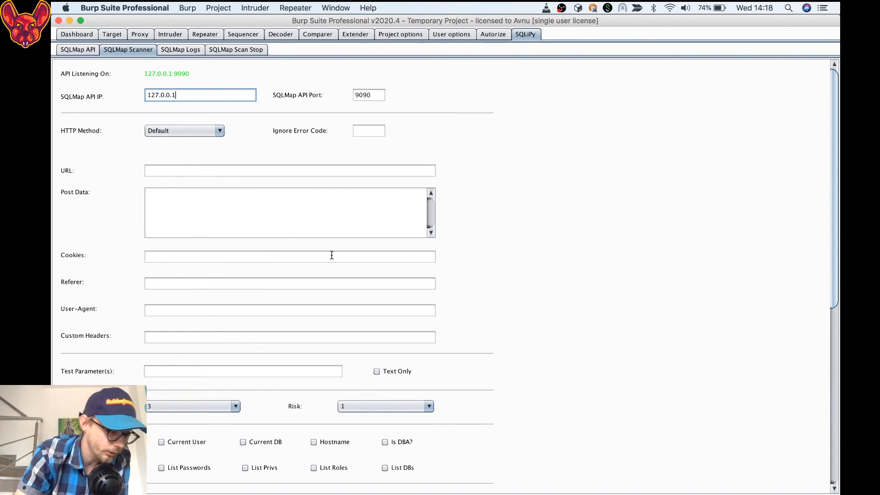